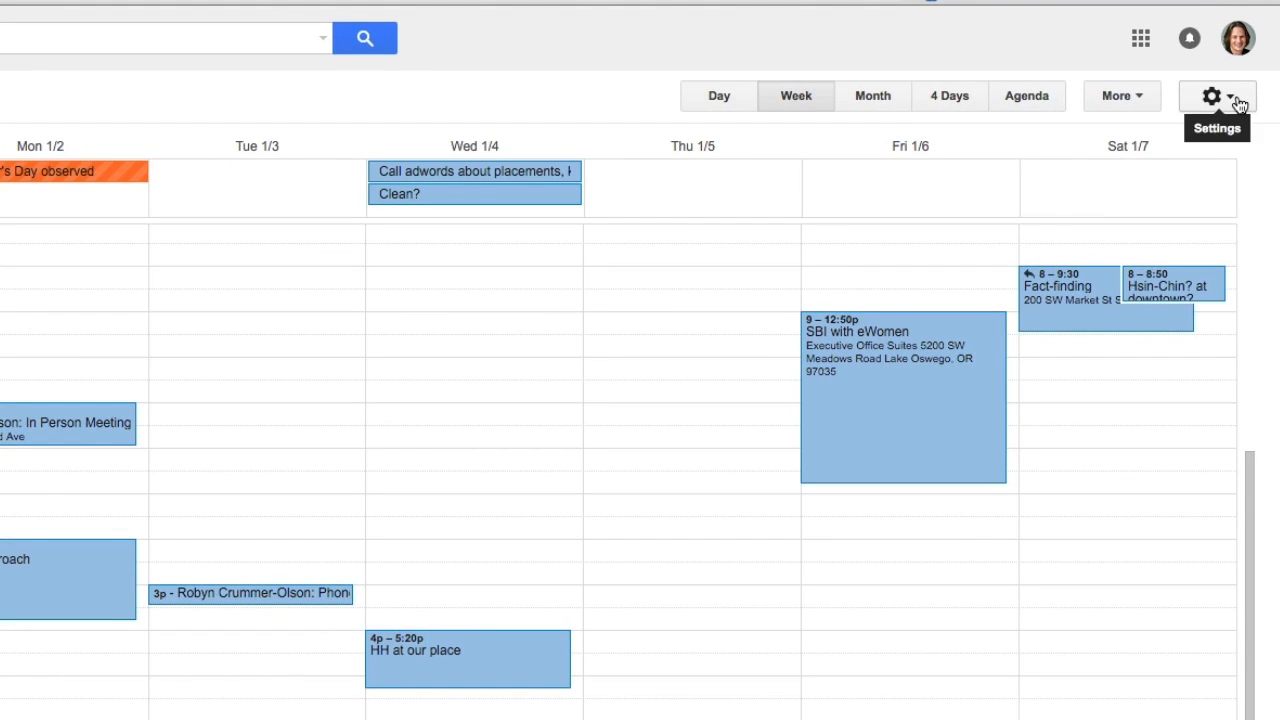
Reach the general Settings page from the gear menu
left_click(1218, 96)
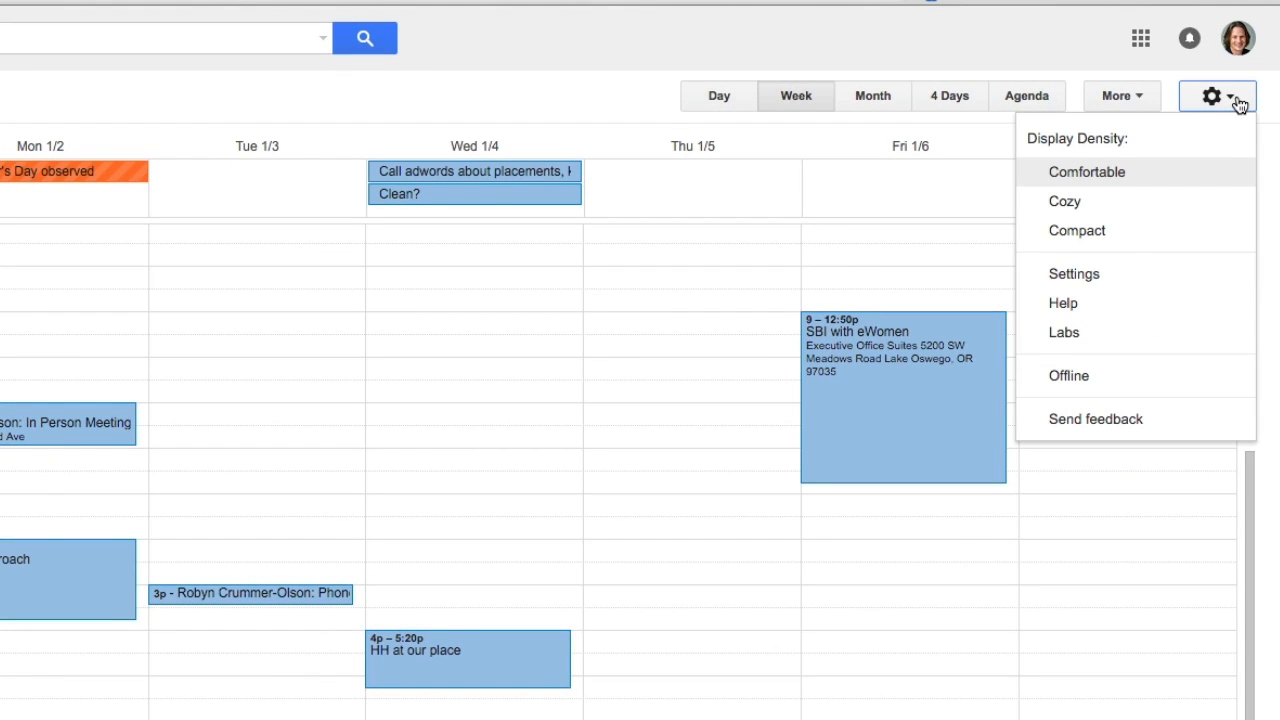
left_click(1072, 272)
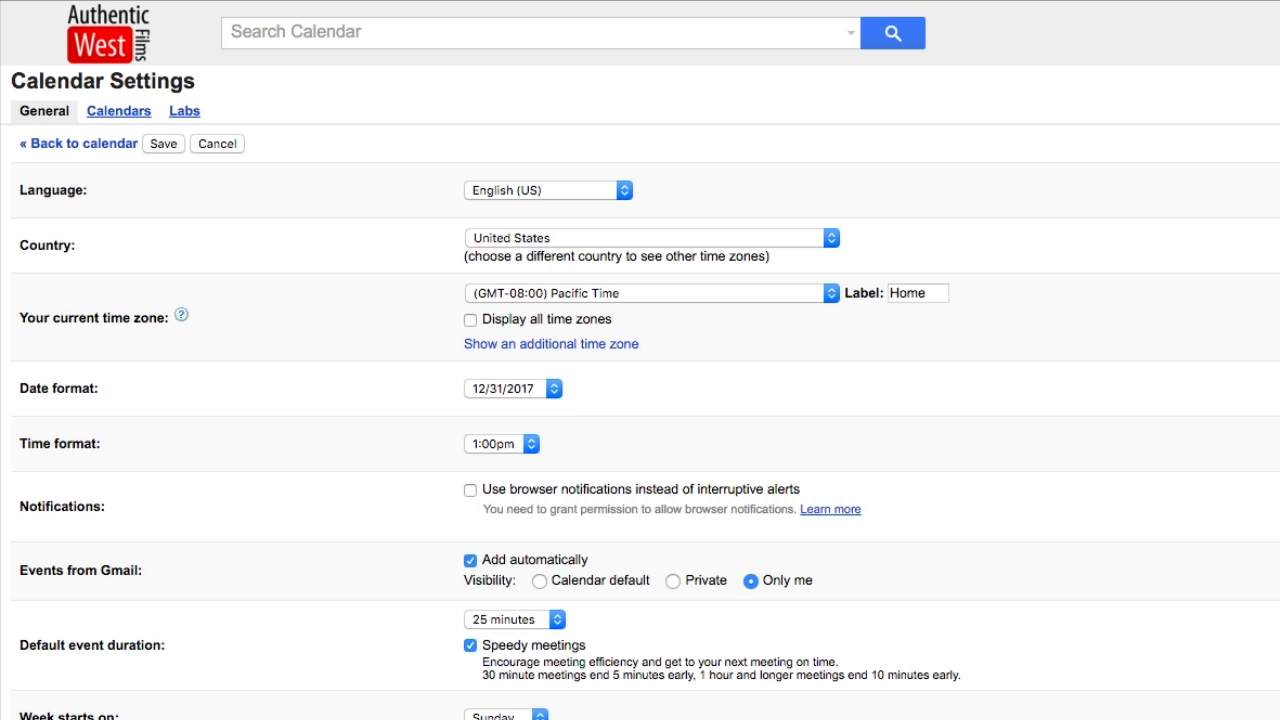
mouse_move(738, 412)
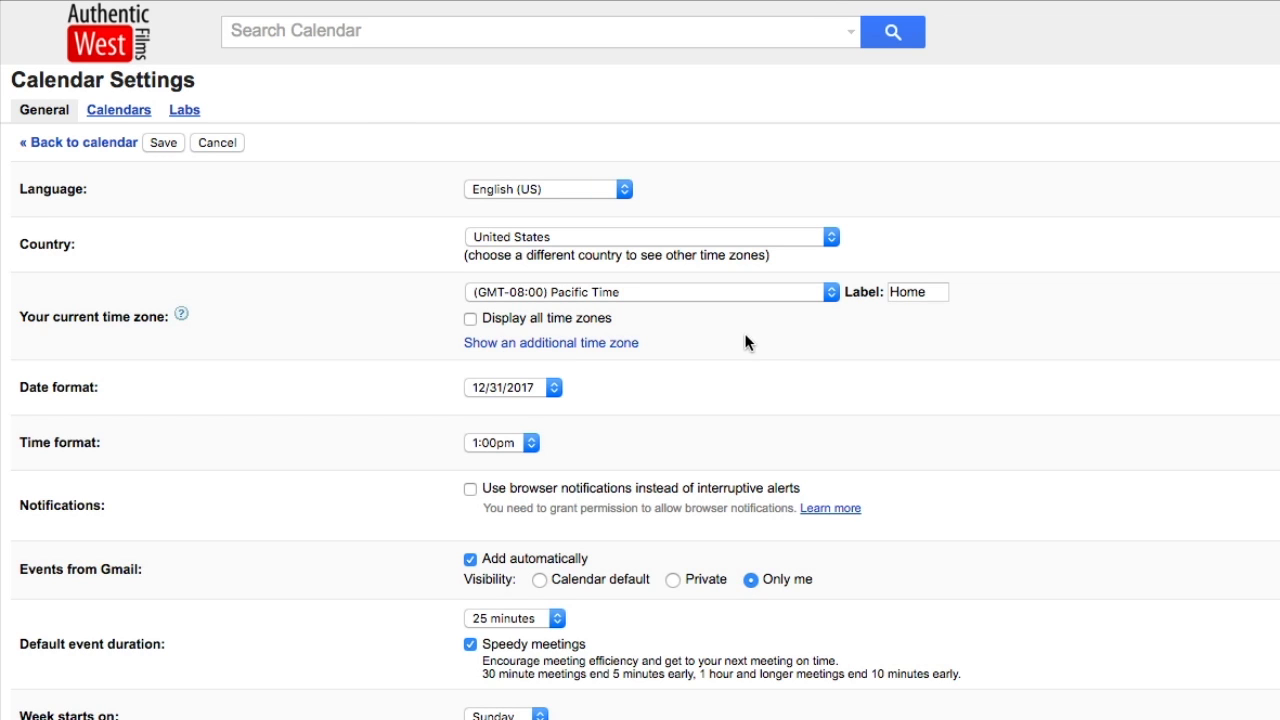
mouse_move(580, 340)
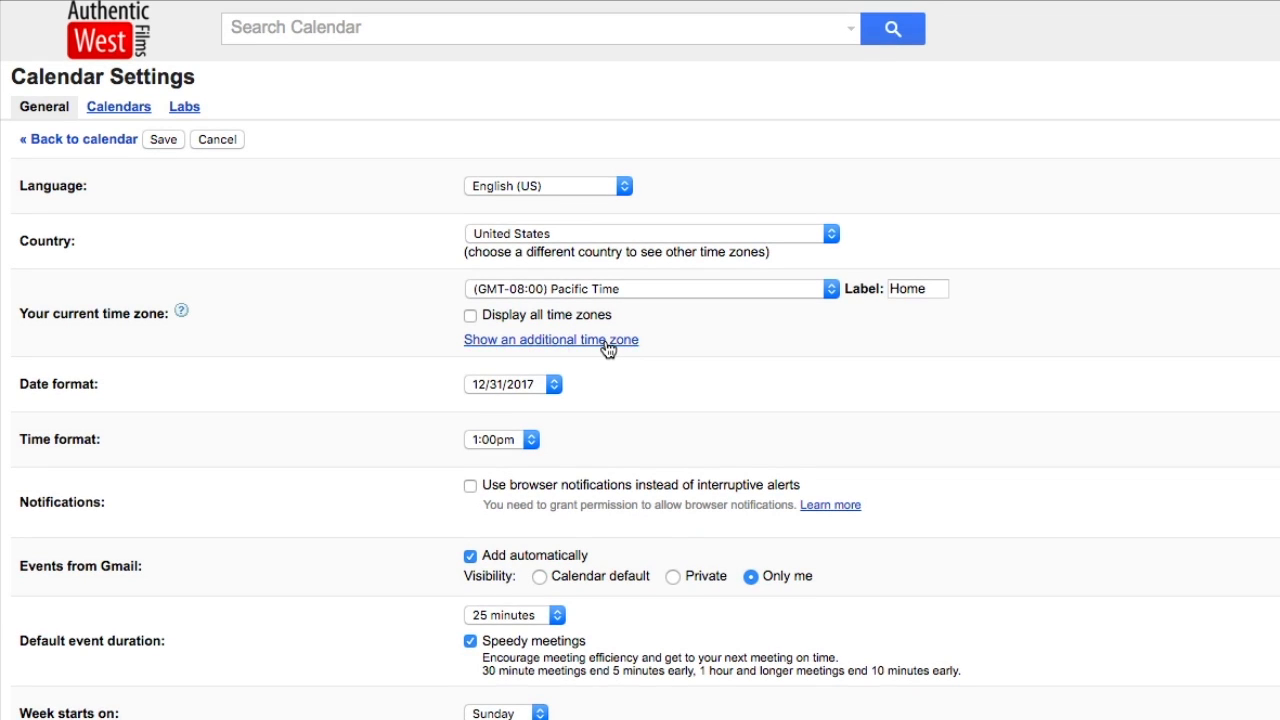
Enable an additional time zone (Eastern Time), try United Kingdom as country, then restore United States
left_click(552, 340)
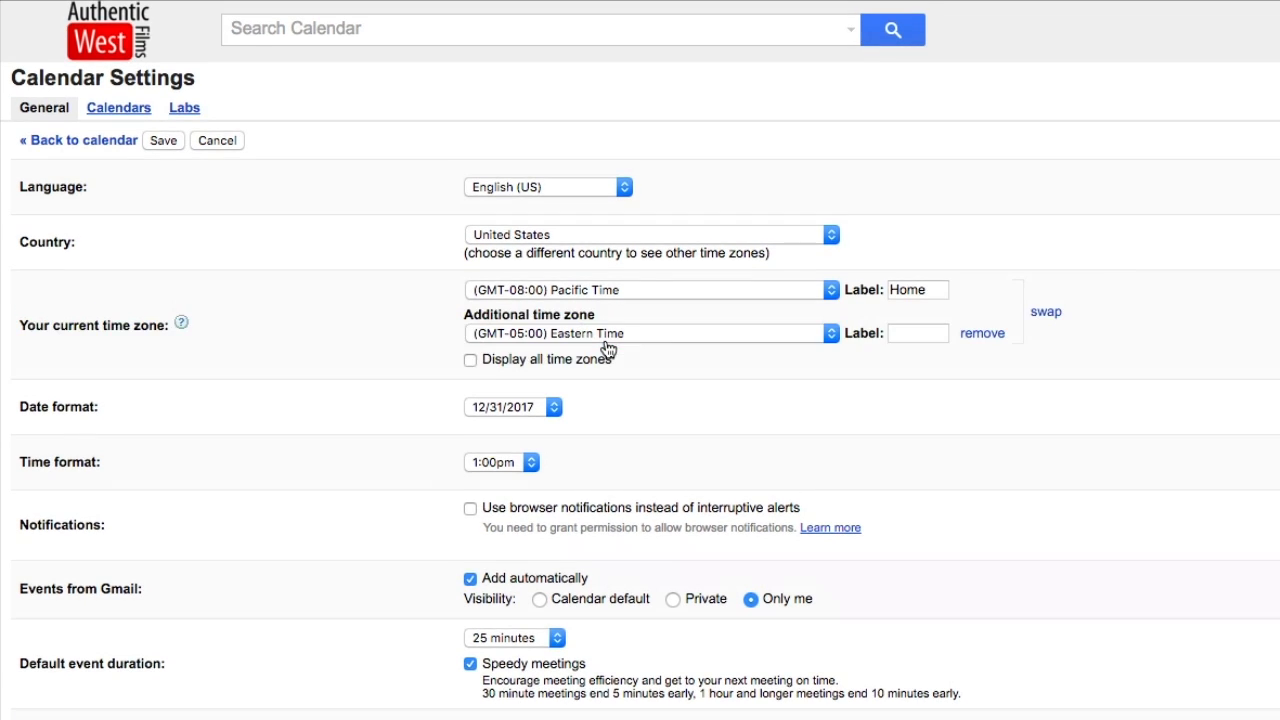
left_click(828, 332)
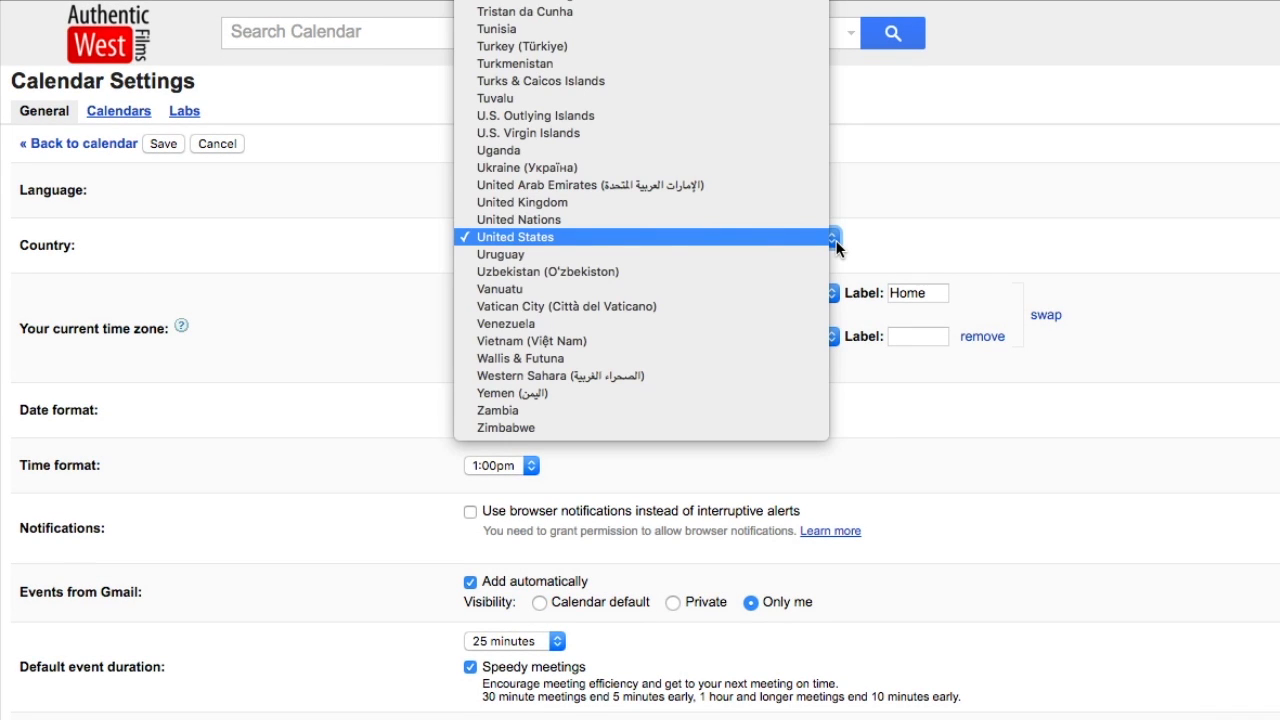
mouse_move(758, 210)
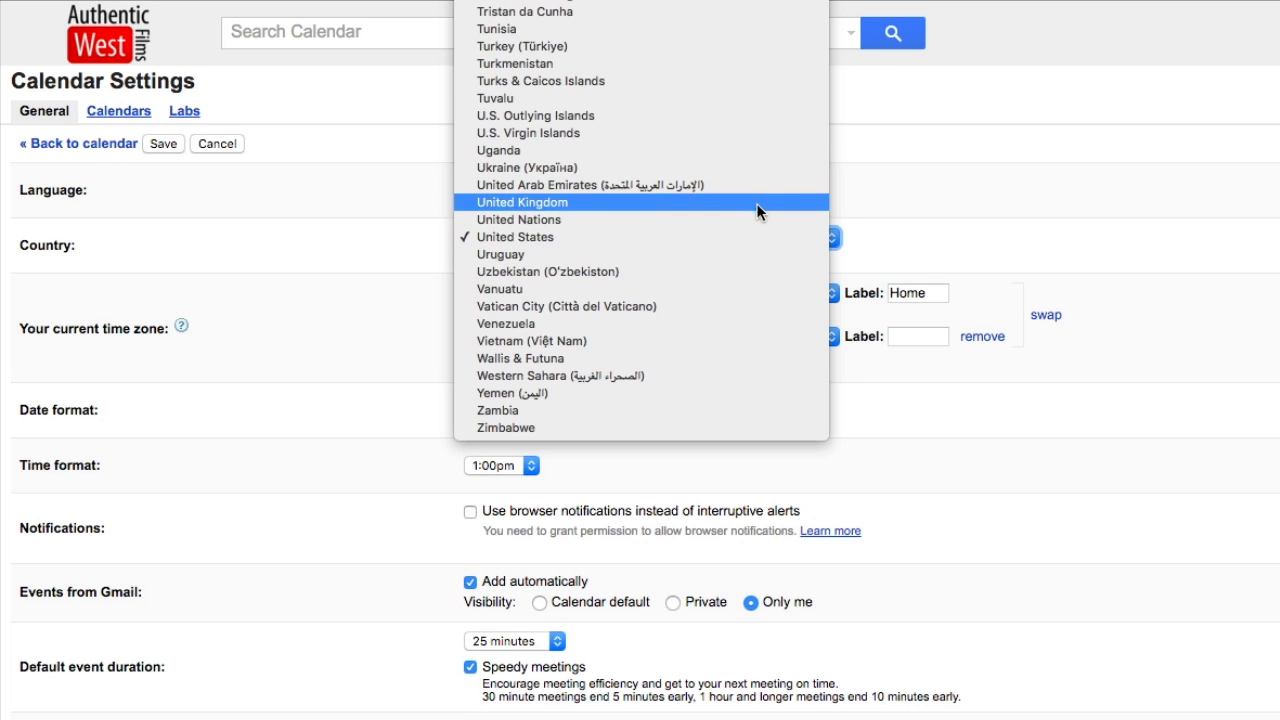
left_click(520, 202)
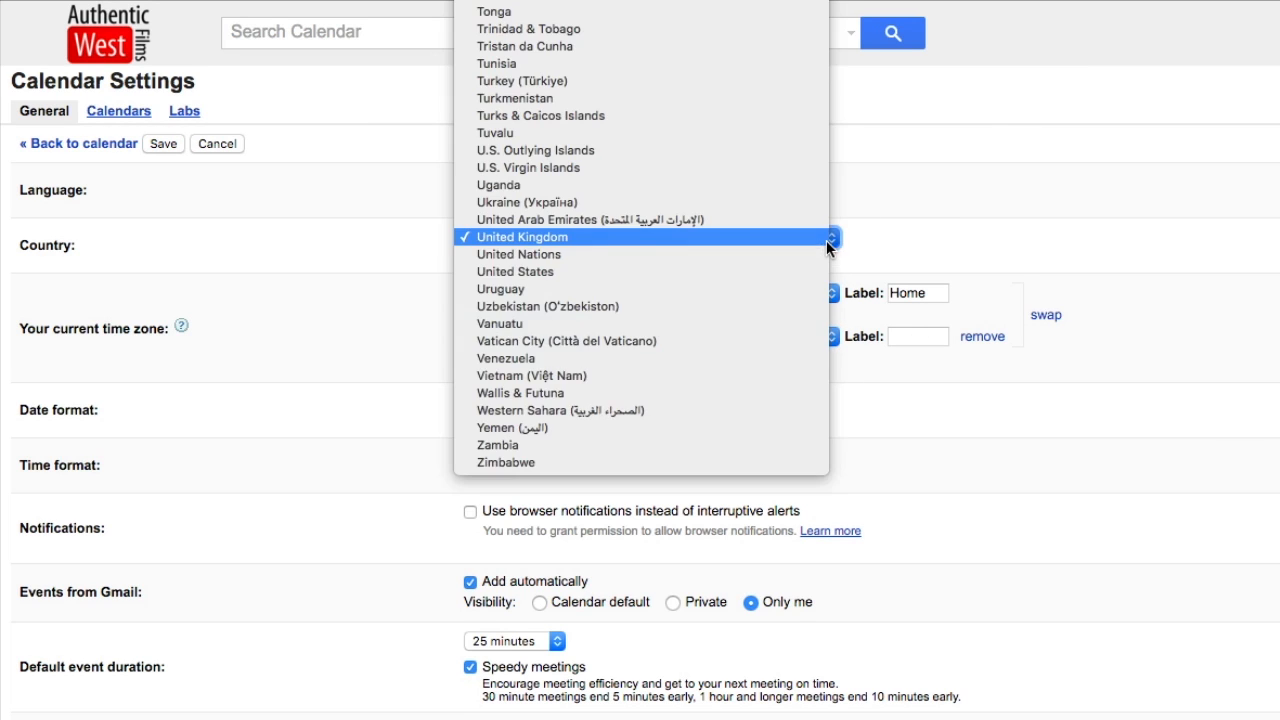
left_click(516, 272)
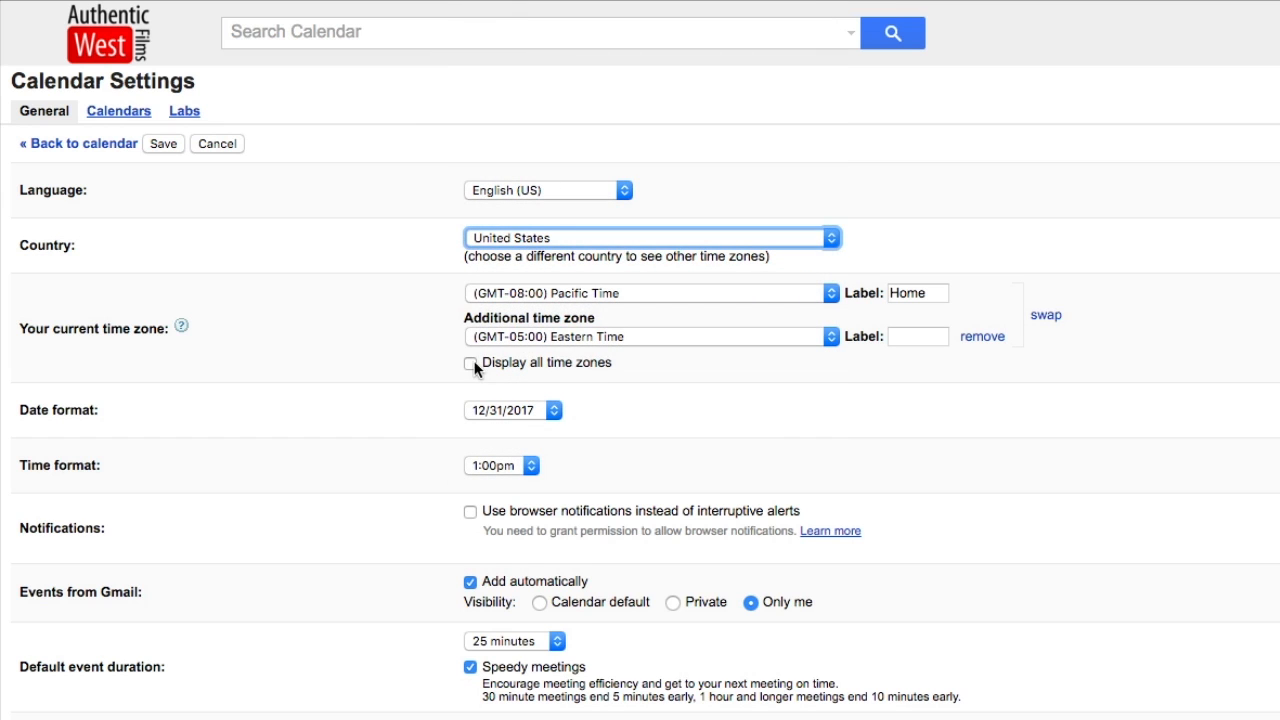
Enable 'Display all time zones', pick (GMT+01:00) Madrid and label it 'Madrid'
left_click(468, 362)
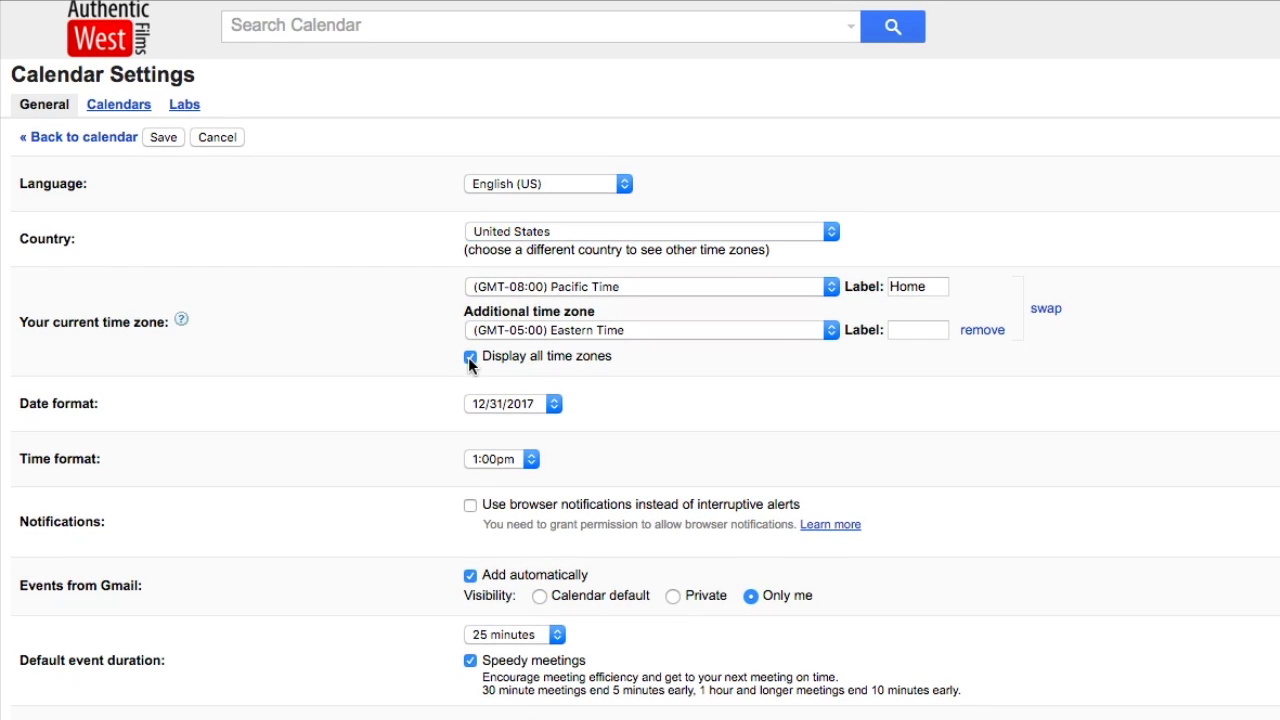
left_click(830, 330)
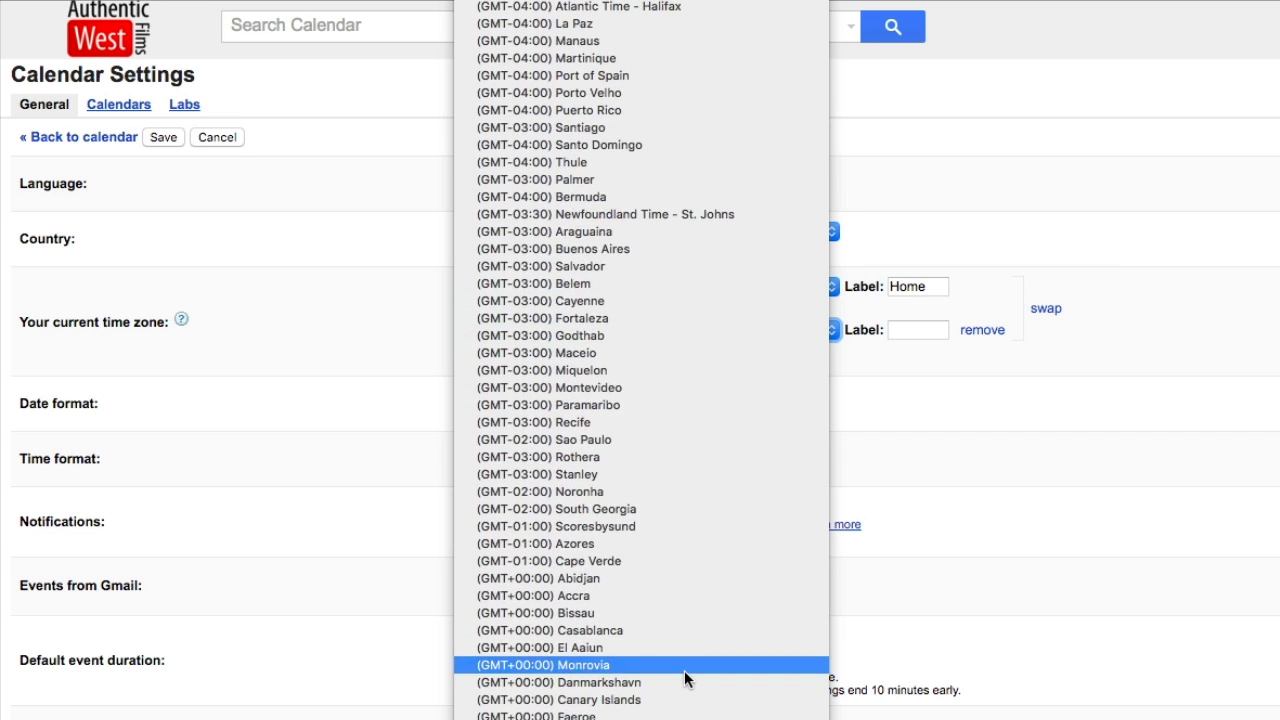
scroll("down", 3)
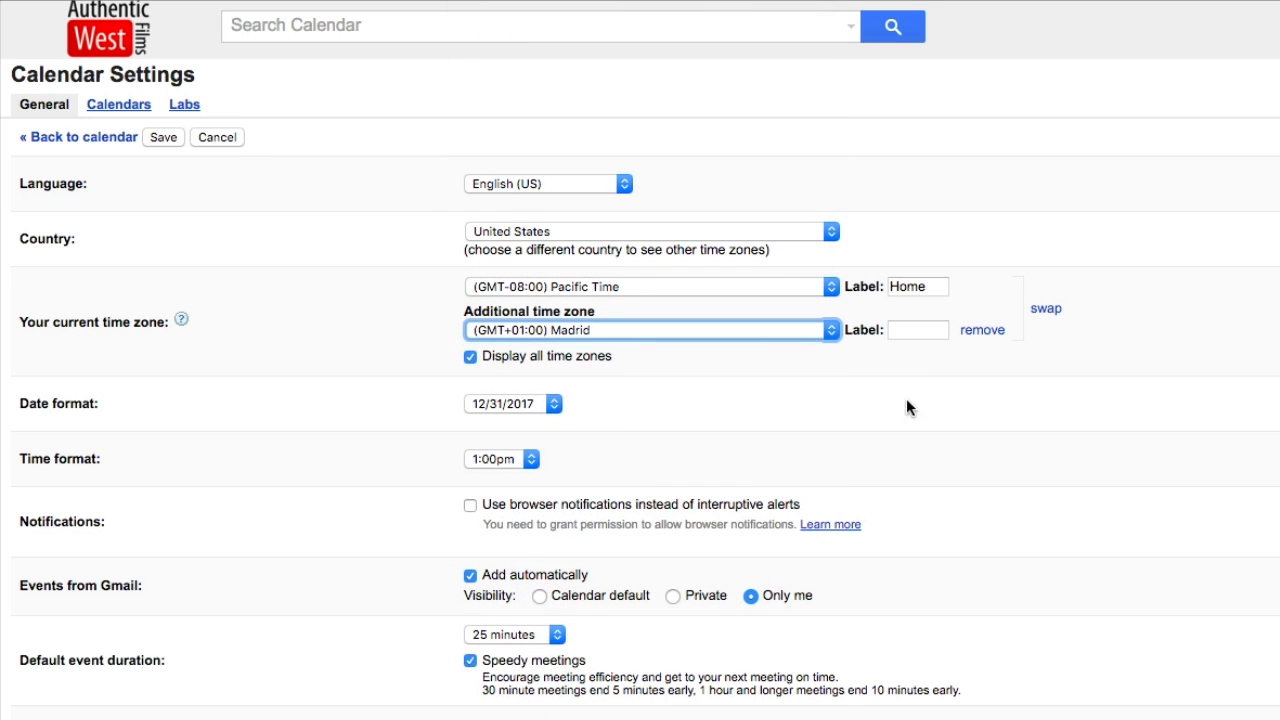
type("Ma")
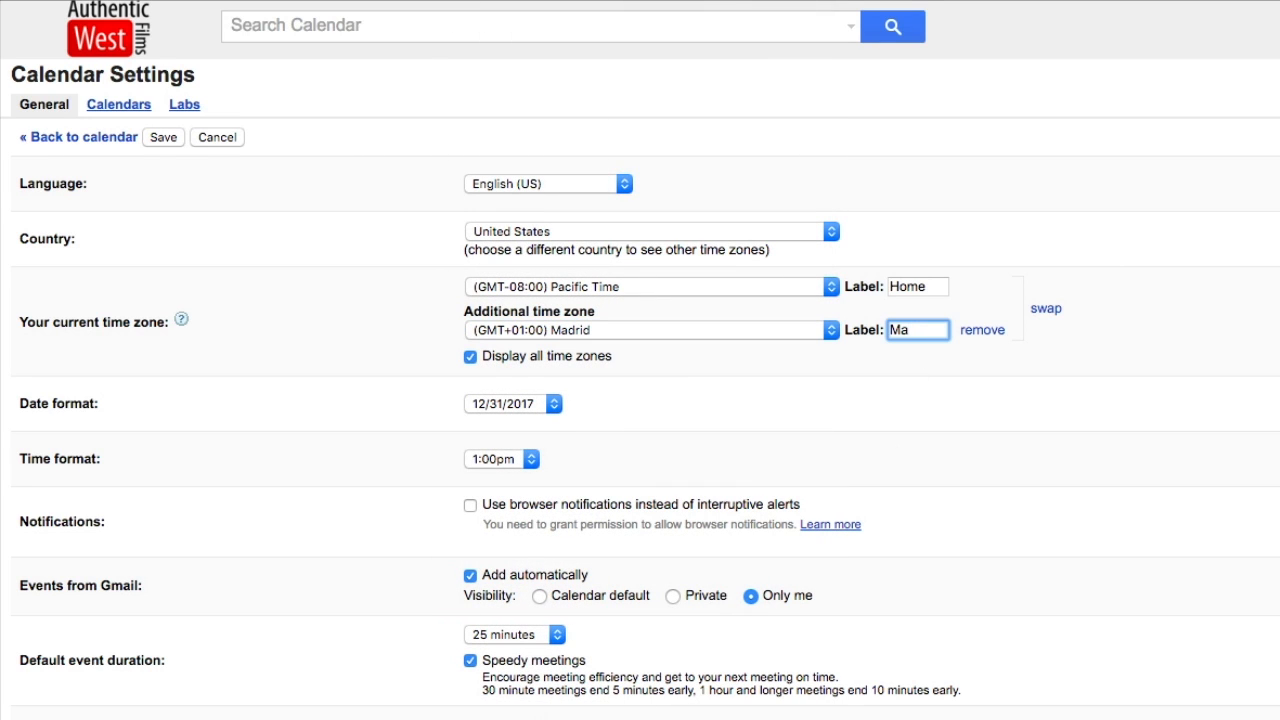
type("drid")
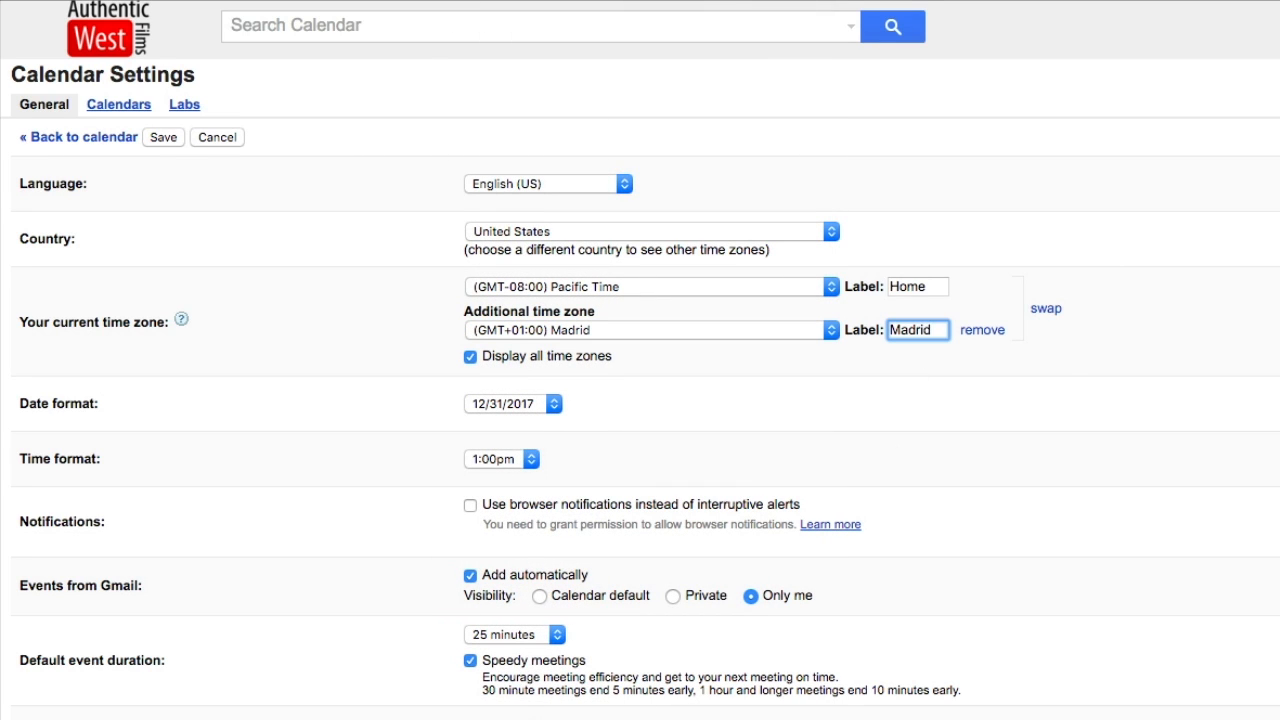
scroll("down", 3)
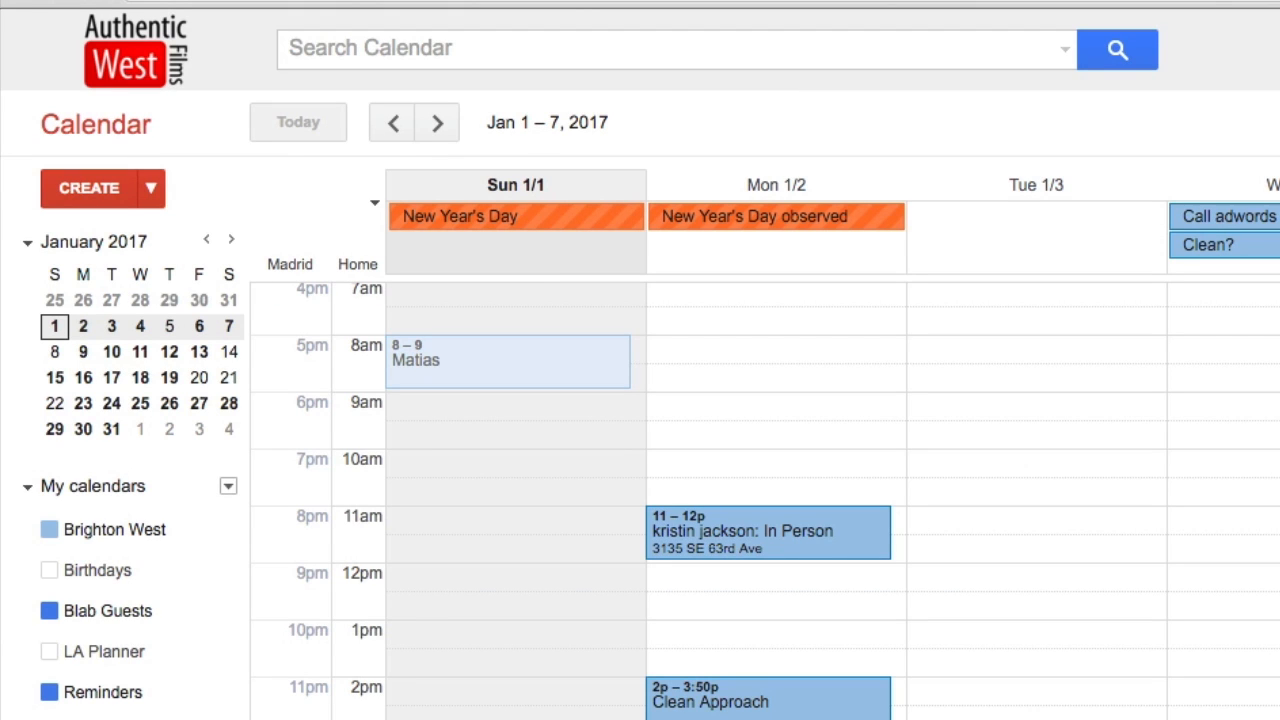
Scroll the week view to compare the Home and Madrid time columns
scroll("down", 3)
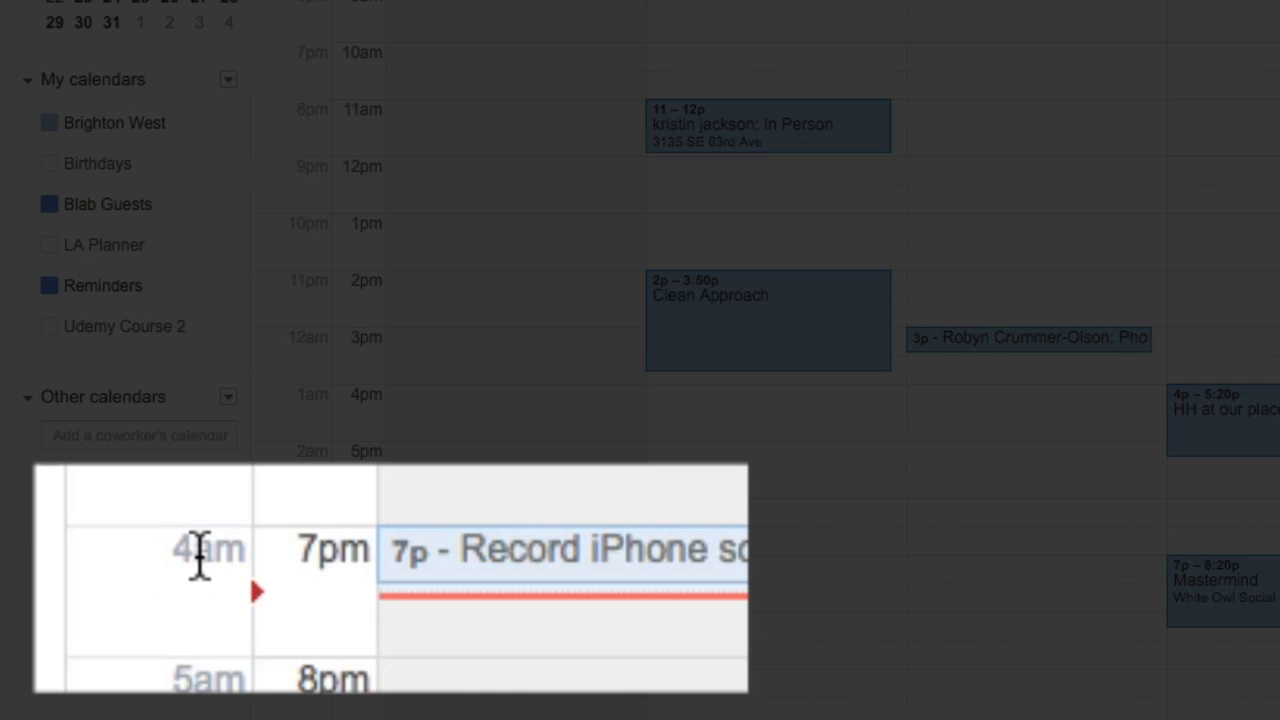
mouse_move(262, 604)
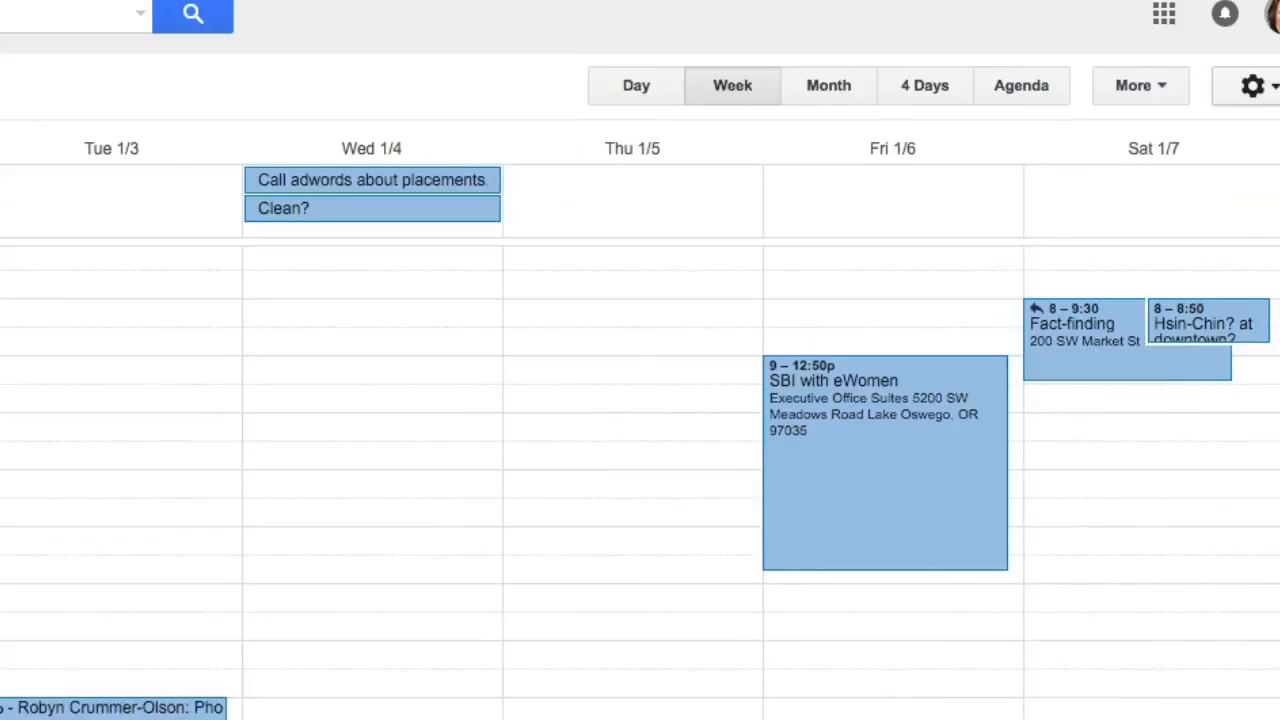
Go to the Labs section of the calendar settings
left_click(1252, 84)
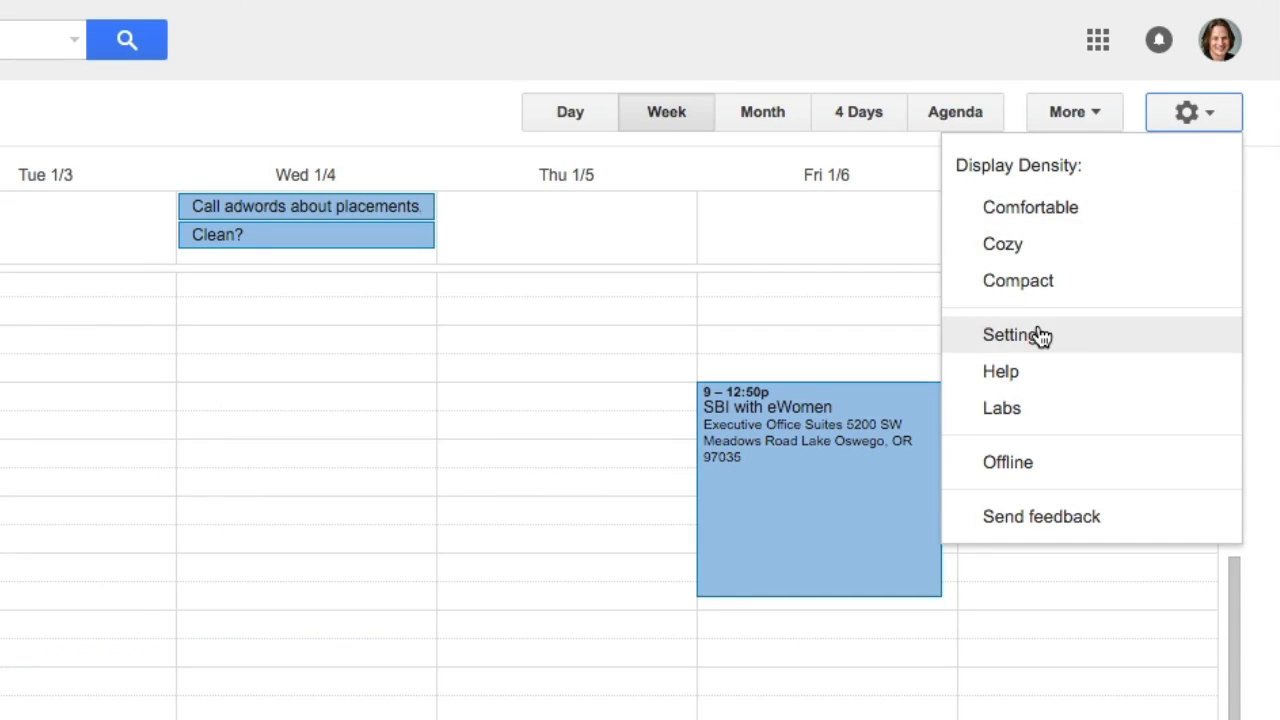
left_click(1012, 336)
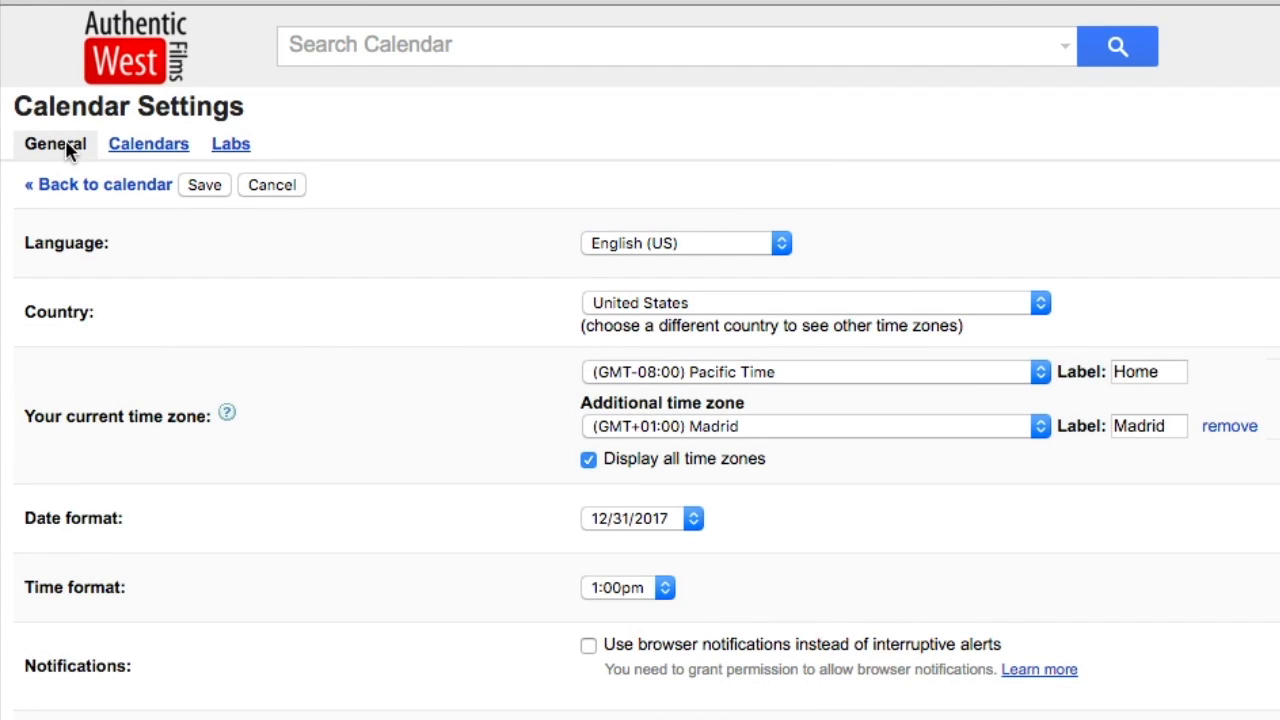
mouse_move(230, 150)
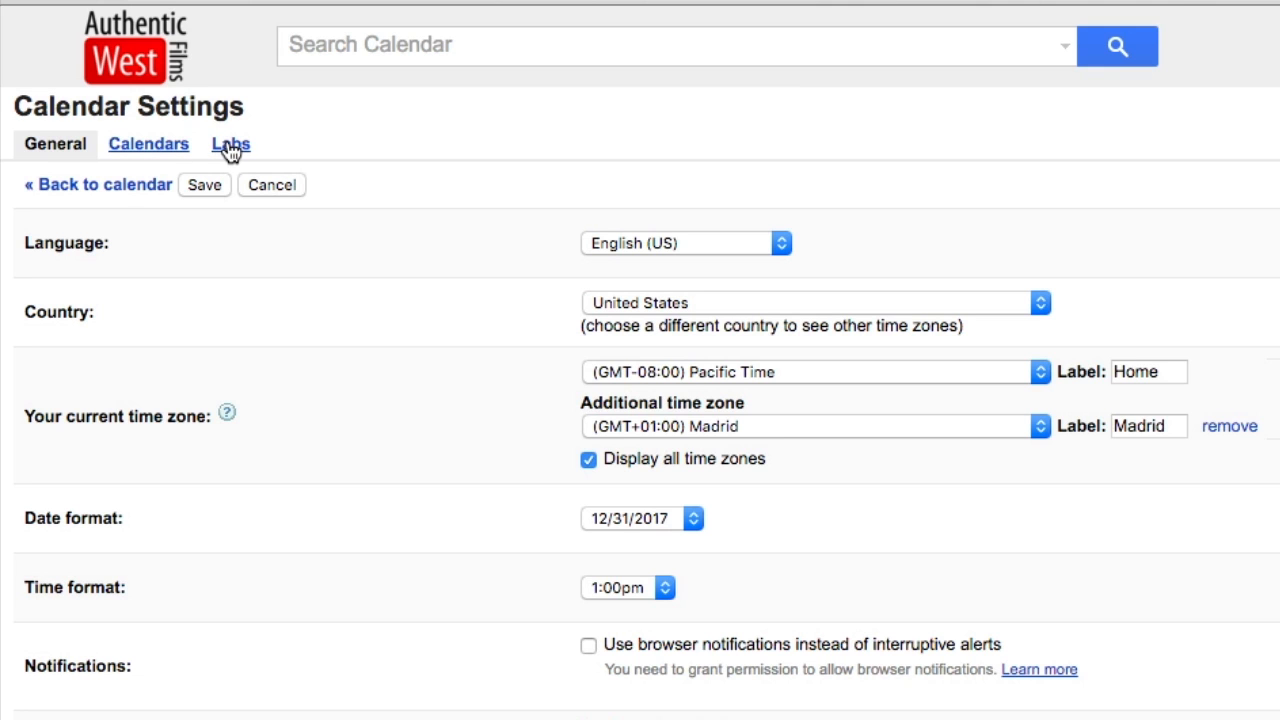
left_click(230, 144)
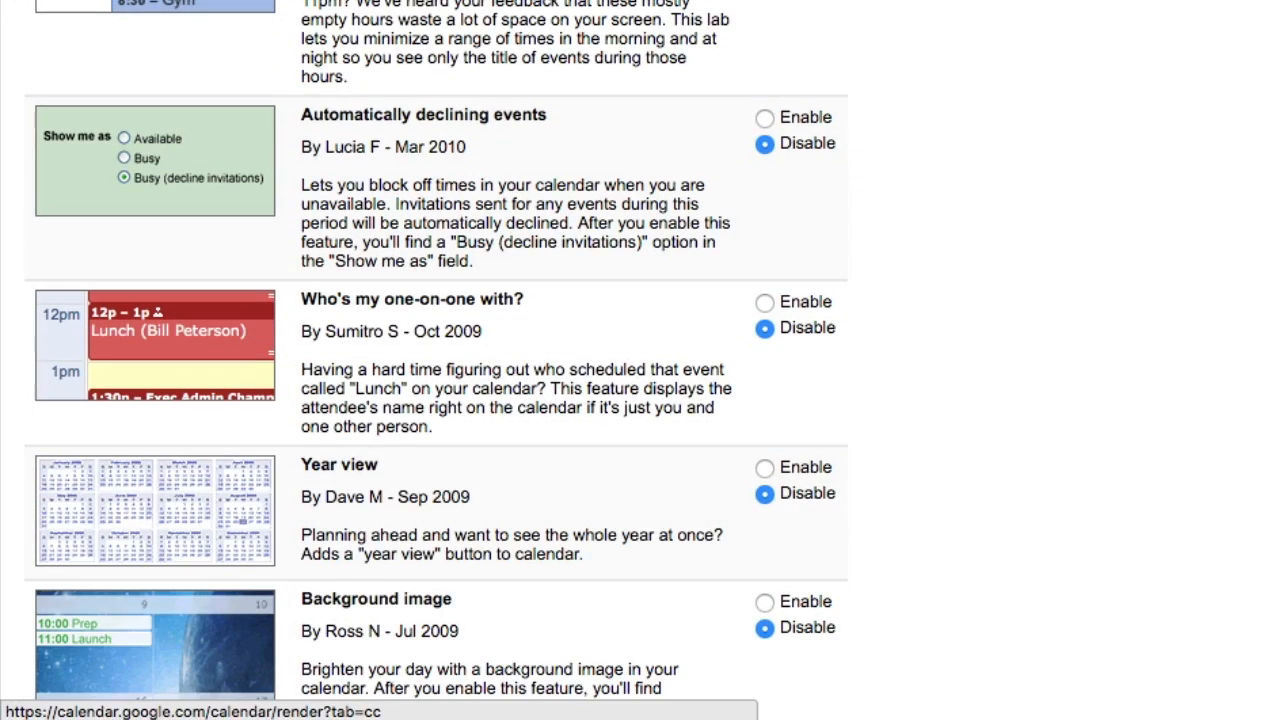
Enable the World clock lab feature and save
scroll("down", 3)
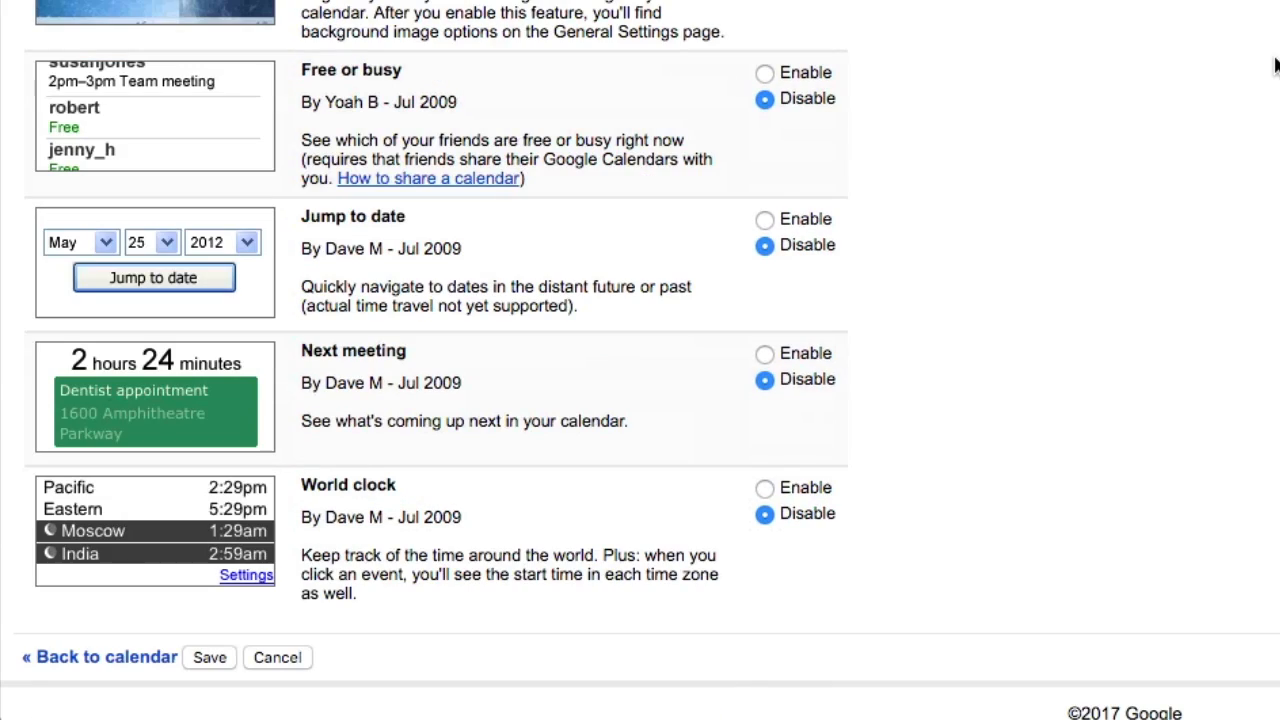
mouse_move(824, 492)
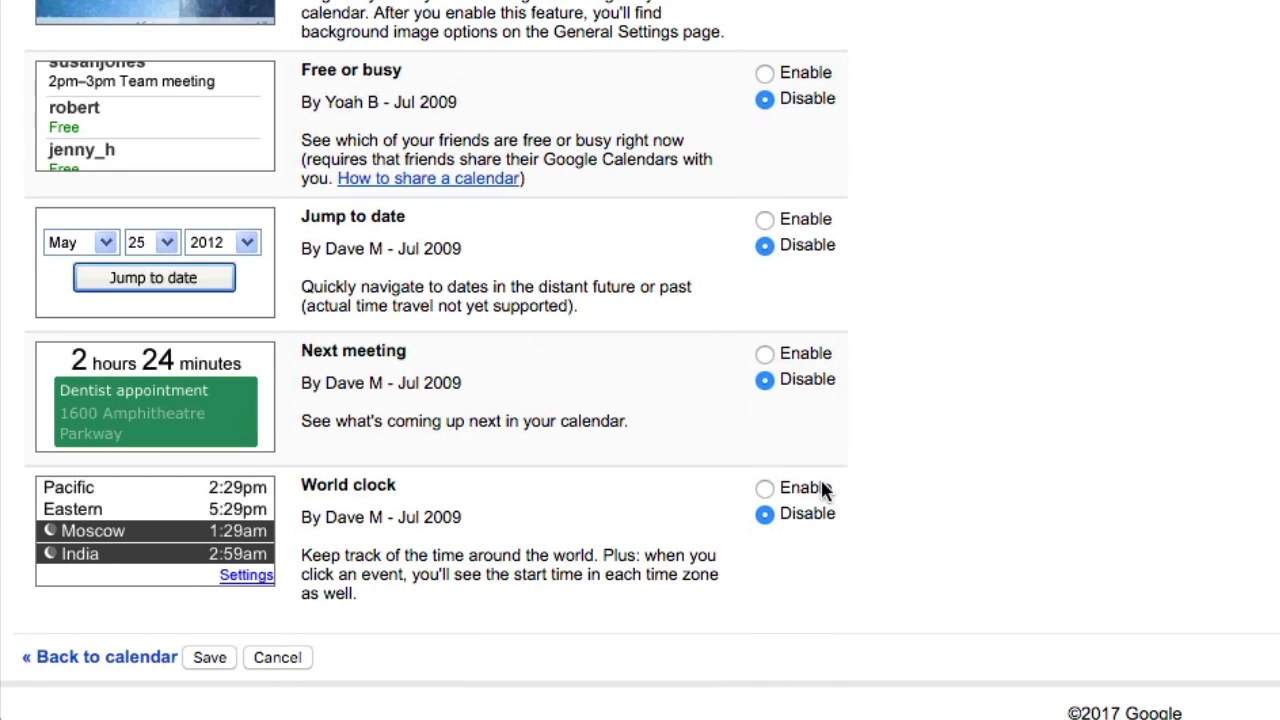
left_click(764, 488)
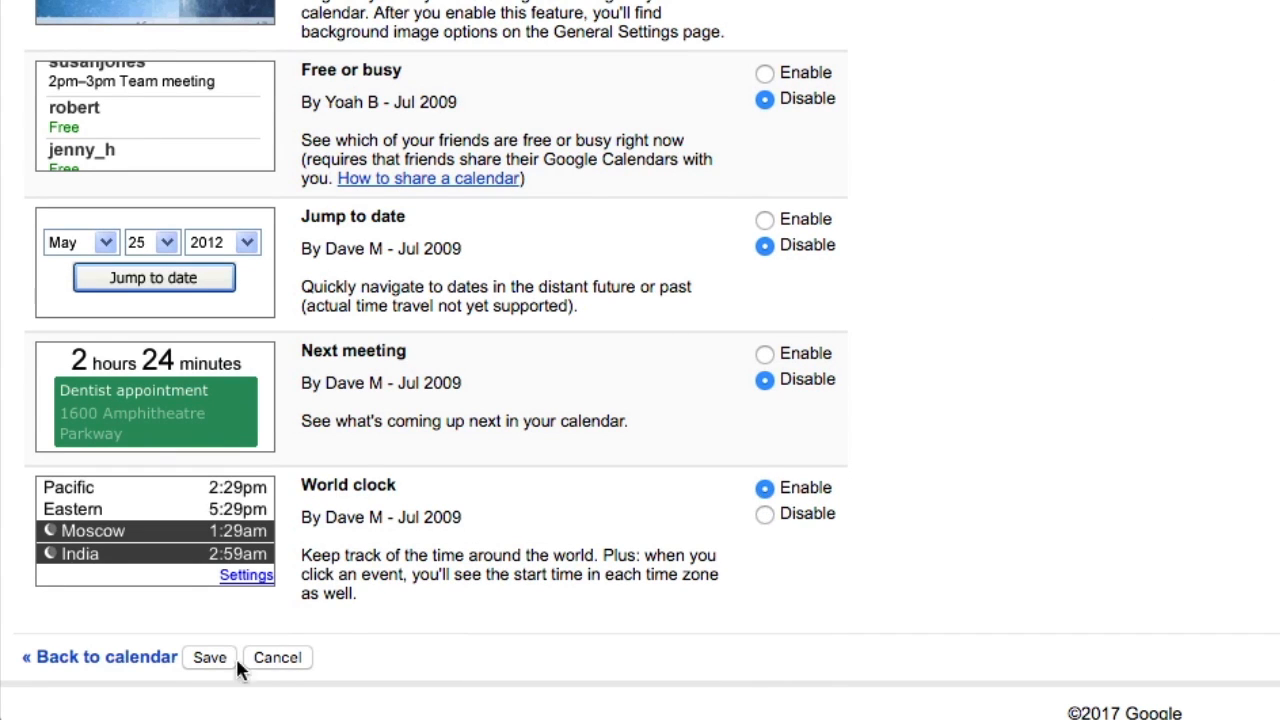
left_click(208, 656)
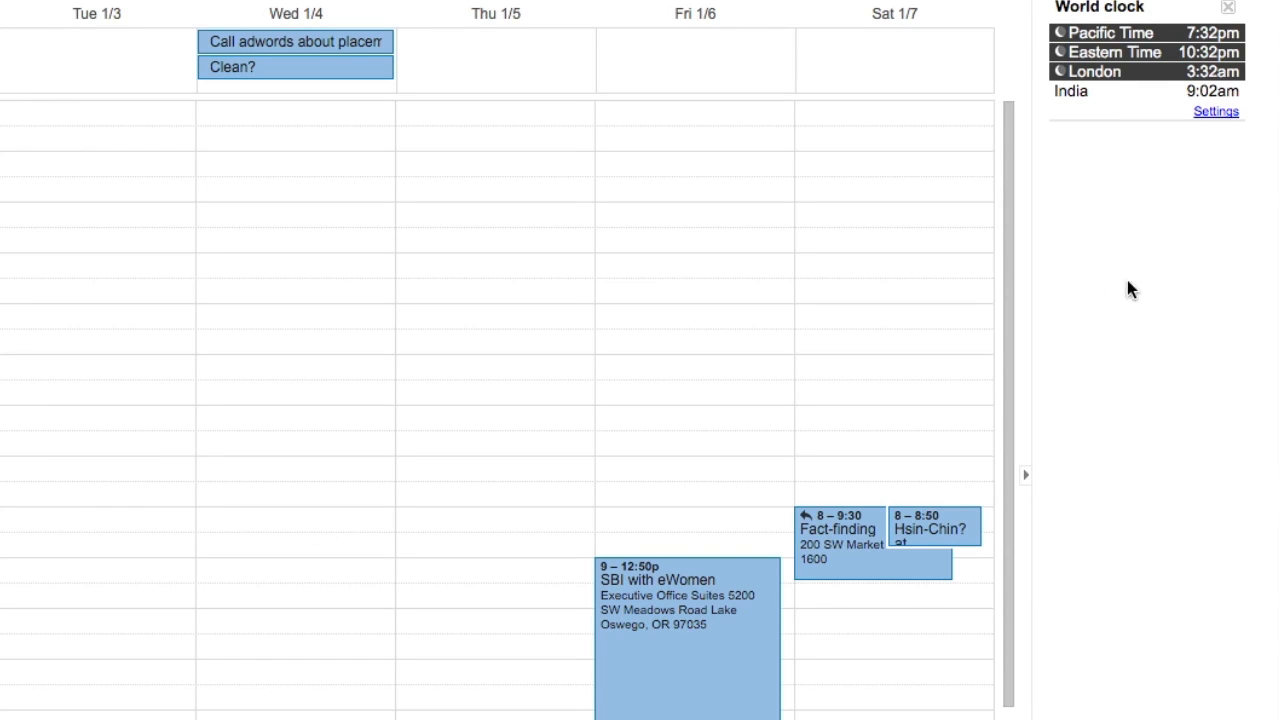
Show the 'HH at our place' Wednesday event details with its 4:00pm start in each world clock zone
scroll("down", 3)
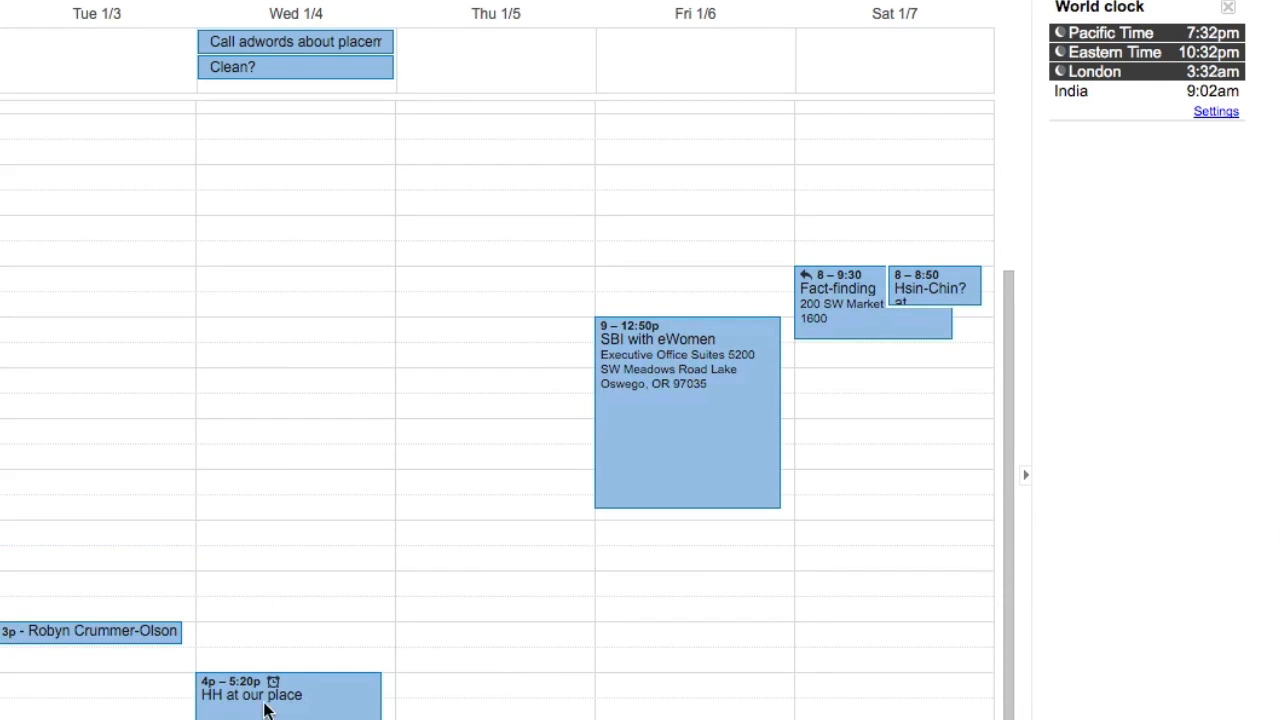
left_click(250, 708)
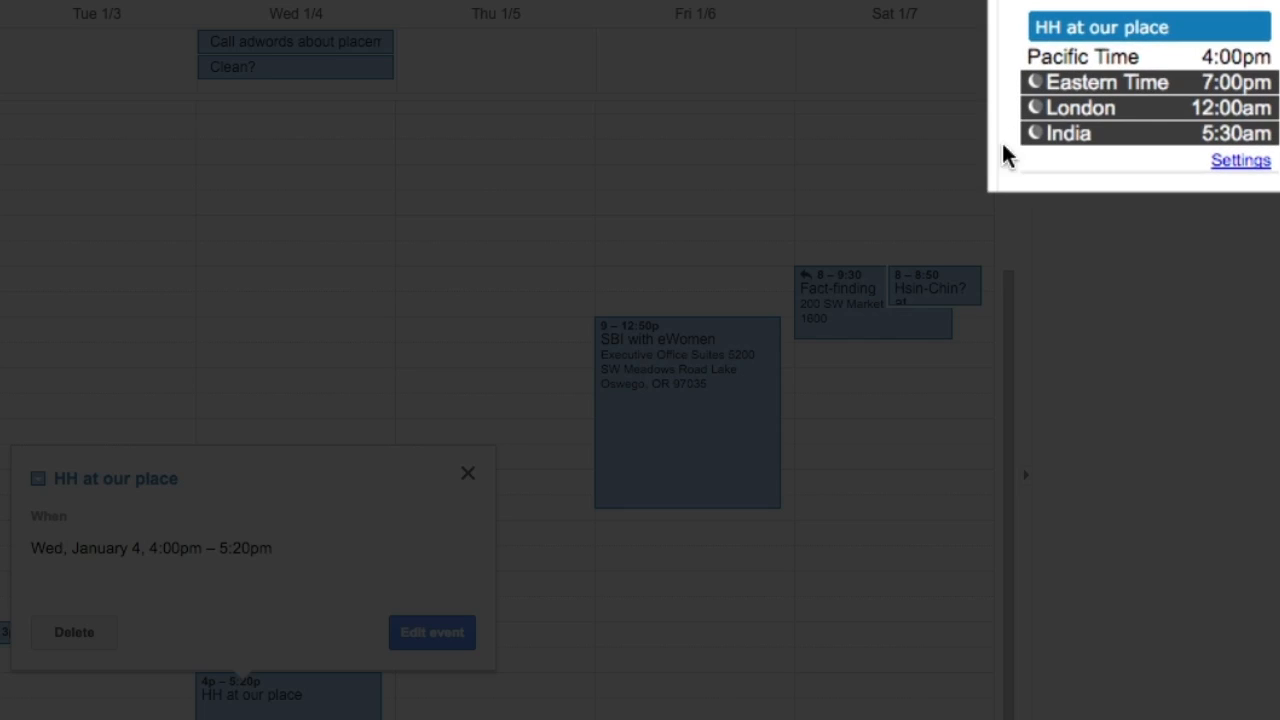
mouse_move(1262, 76)
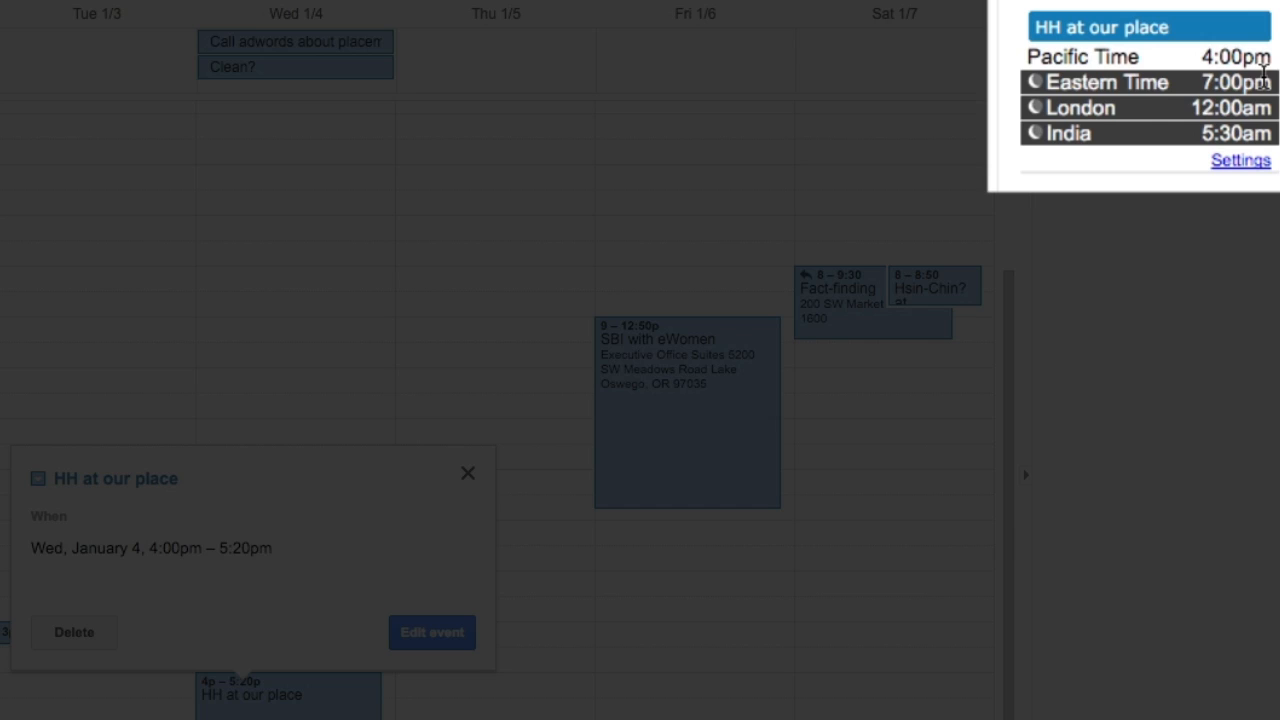
mouse_move(1242, 152)
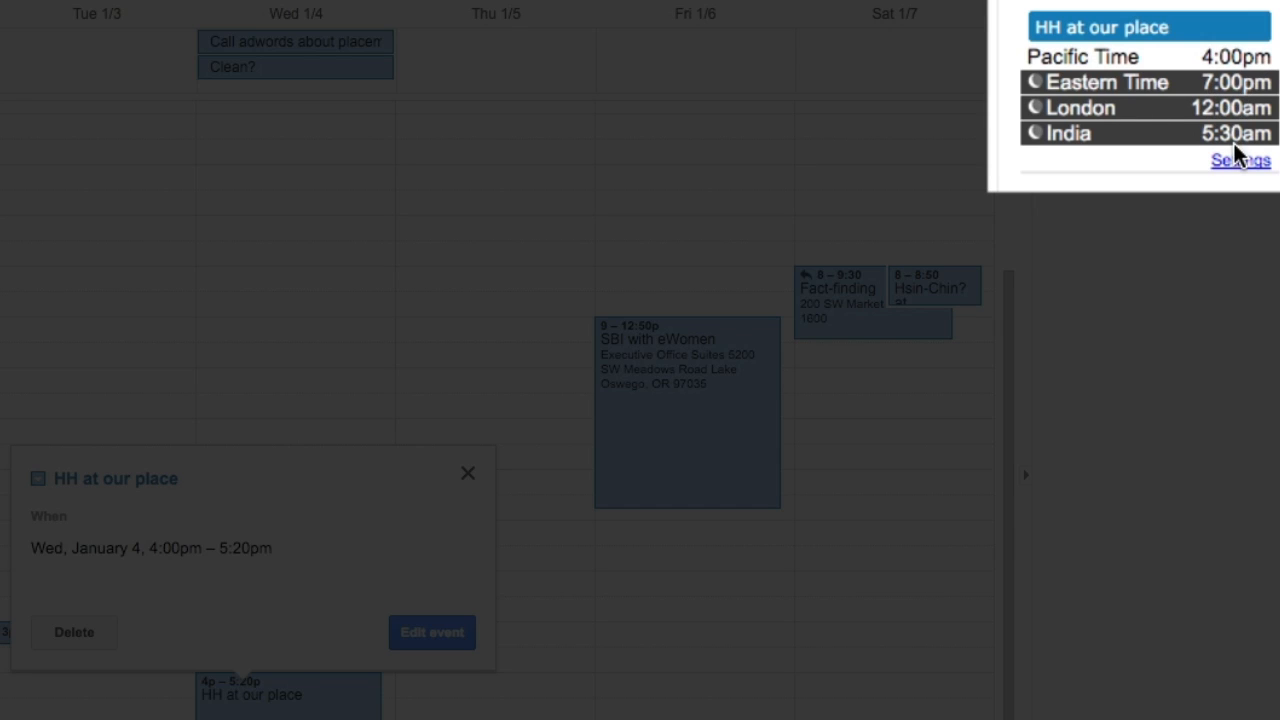
Add GMT-06 Costa Rica to the World clock zones and save
left_click(1240, 160)
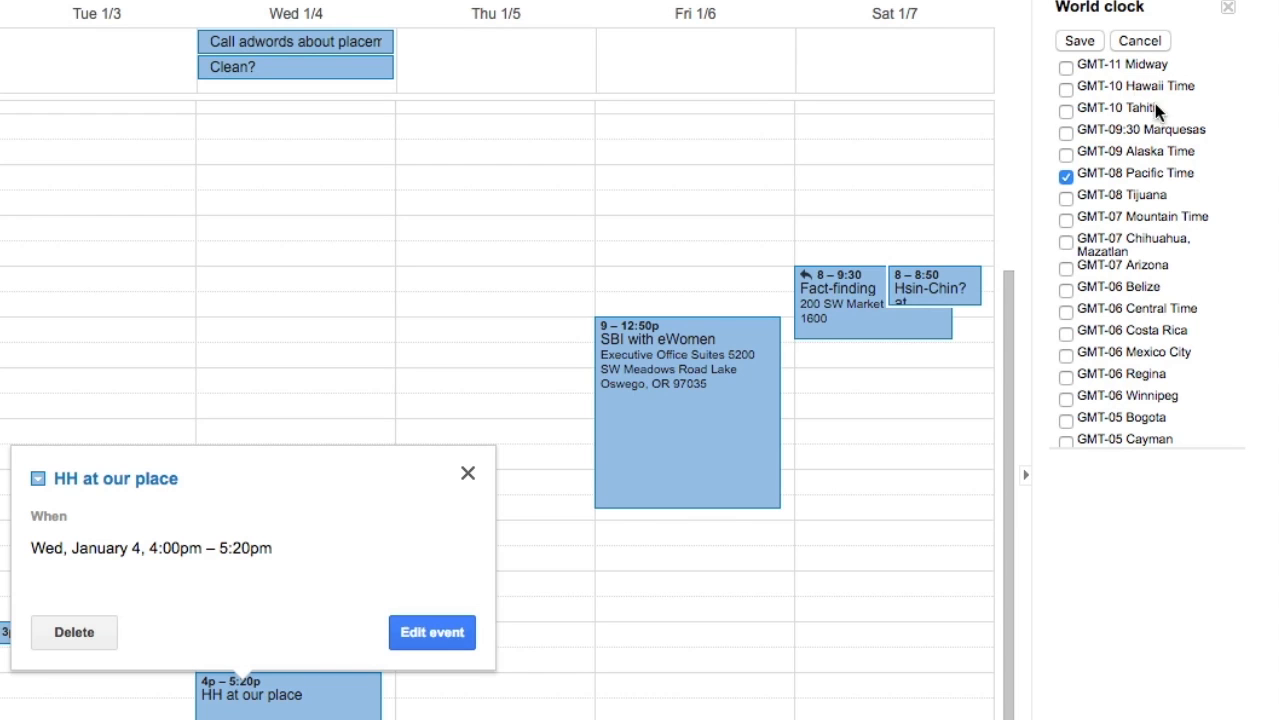
left_click(1064, 332)
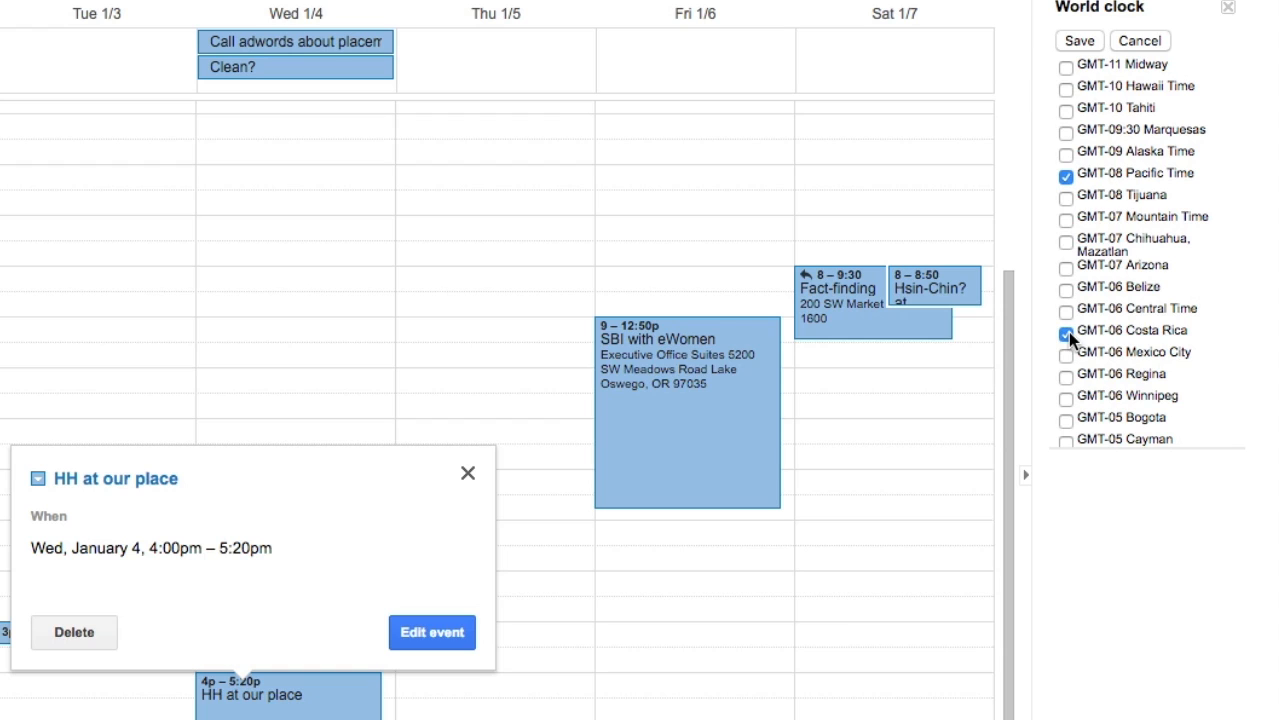
left_click(1076, 40)
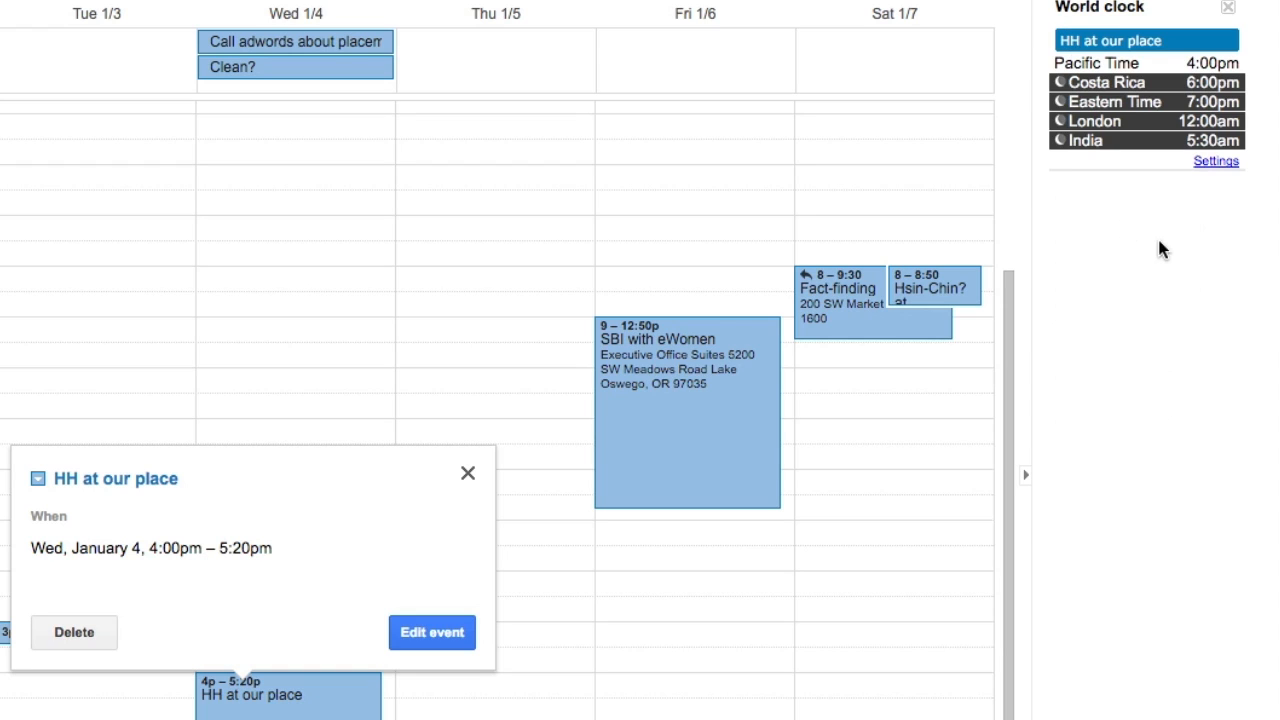
mouse_move(1170, 82)
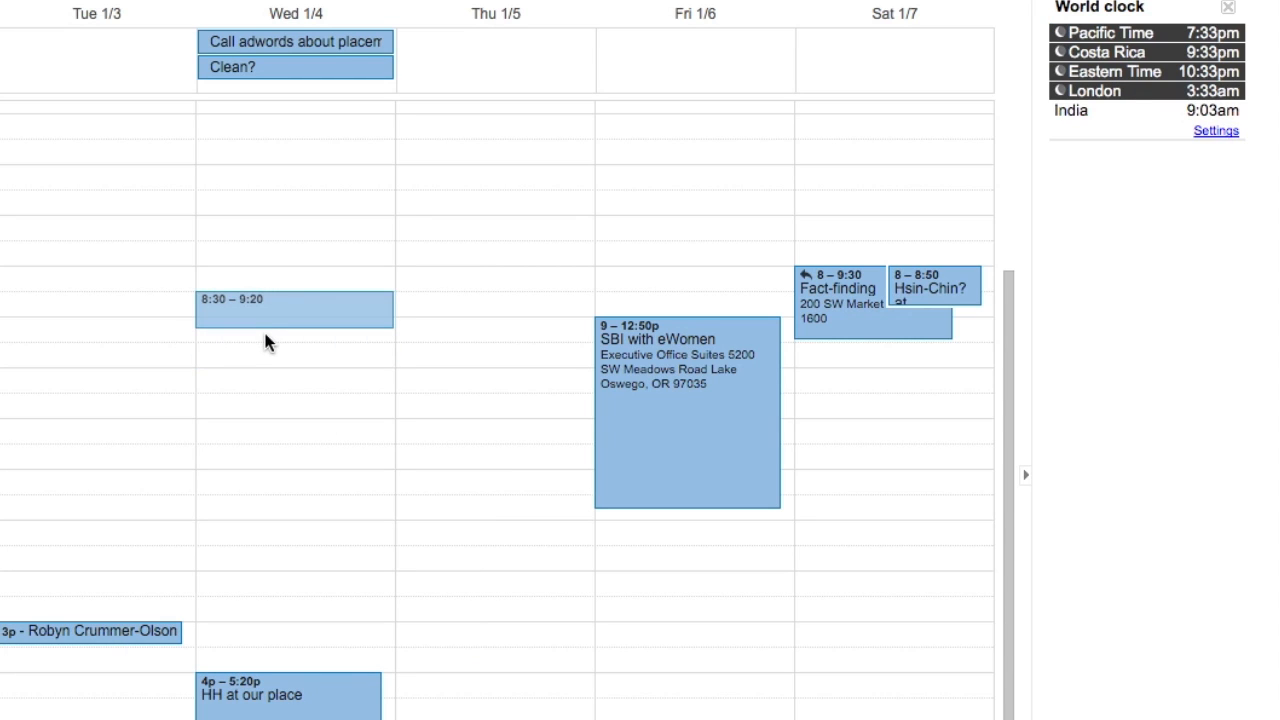
Start a quick-create event at 8:30am on Wednesday, January 4
left_click(294, 308)
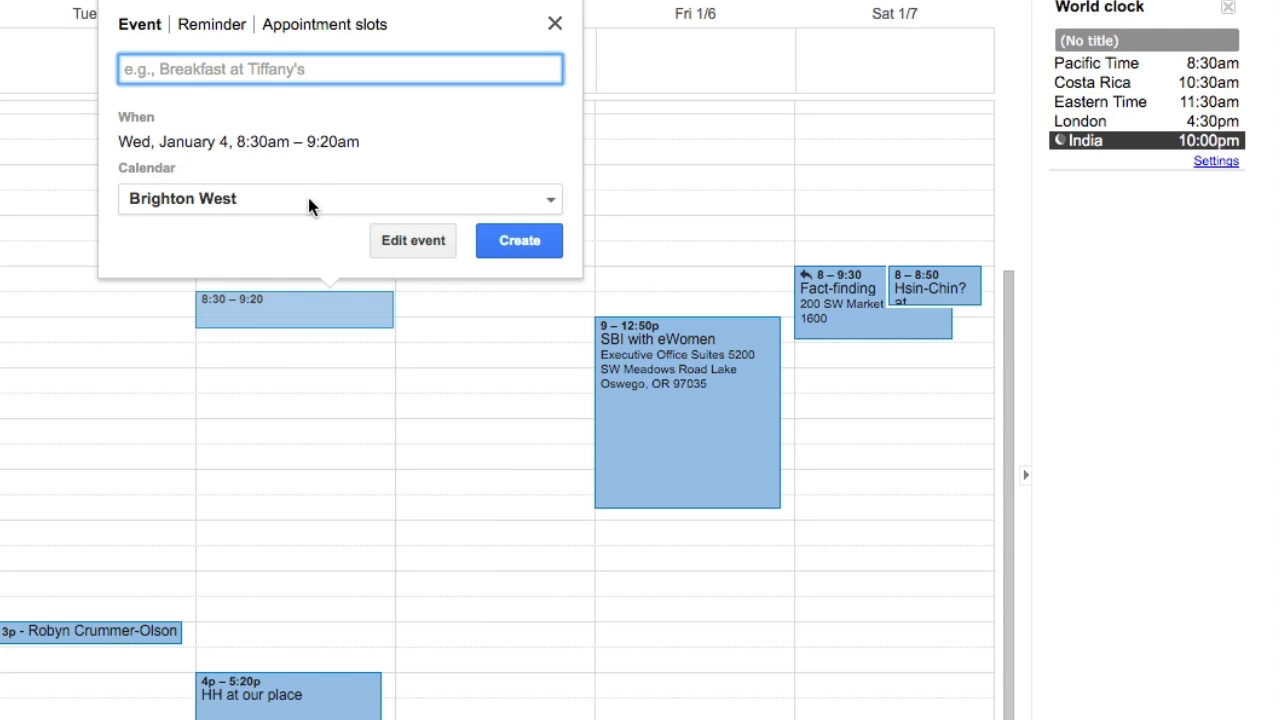